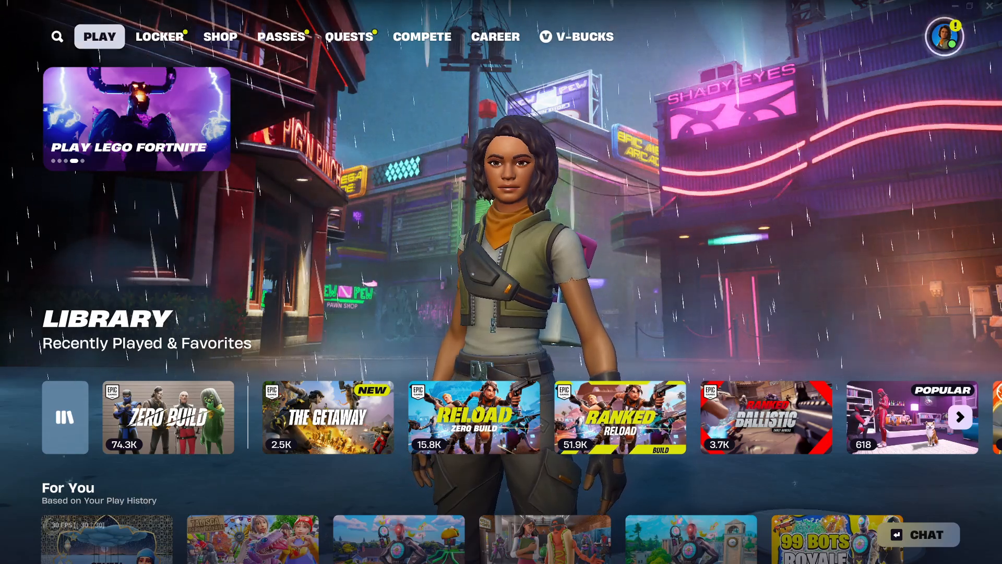
- Open the Social panel from the profile avatar in the lobby's top-right corner
{"action": "left_click", "coordinate": [943, 37]}
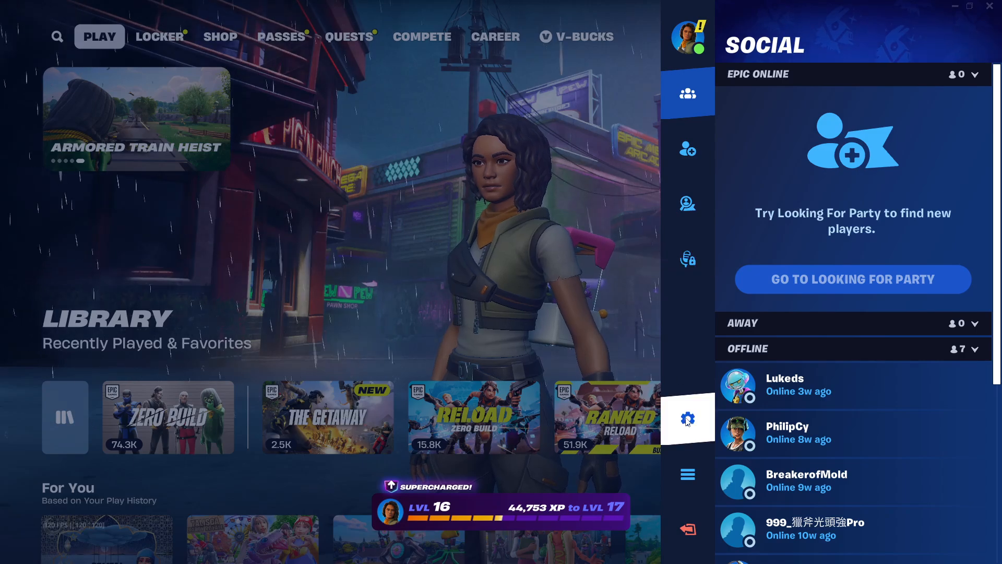
- Open the Video settings tab from the Social panel's gear icon
{"action": "left_click", "coordinate": [686, 419]}
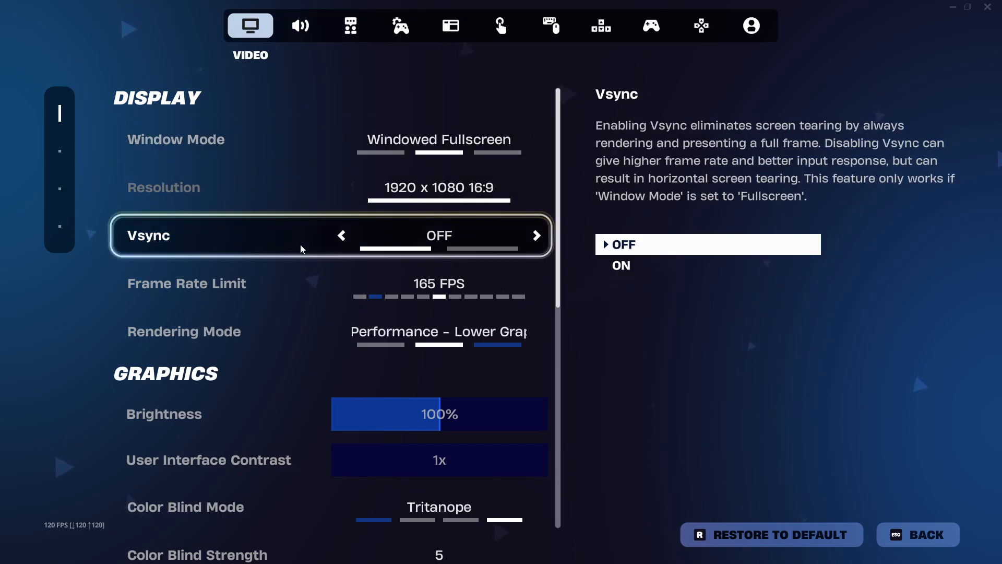
- Apply Show FPS ON under Advanced Graphics and go back to the lobby
{"action": "scroll", "scroll_direction": "down", "scroll_amount": 3}
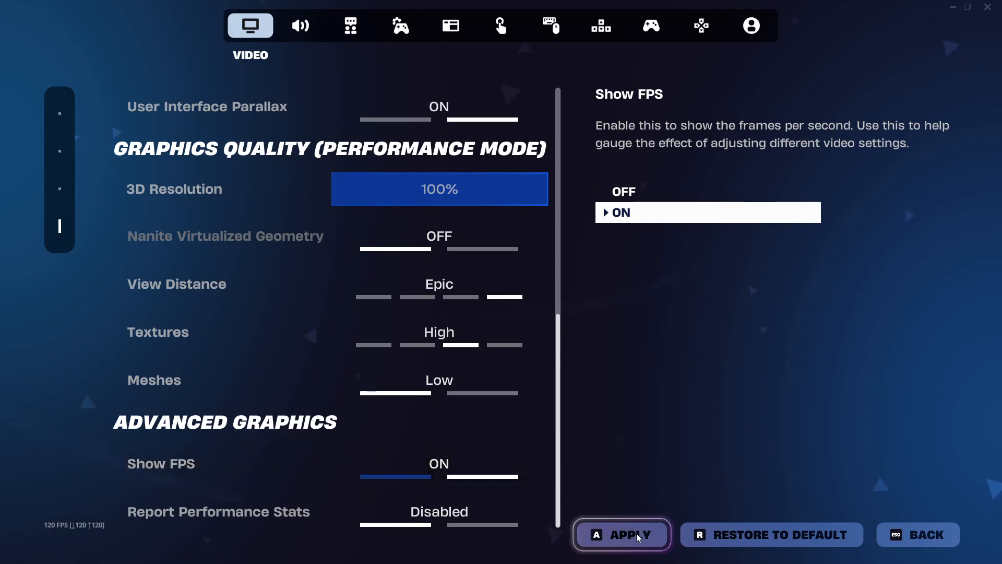
{"action": "left_click", "coordinate": [621, 534]}
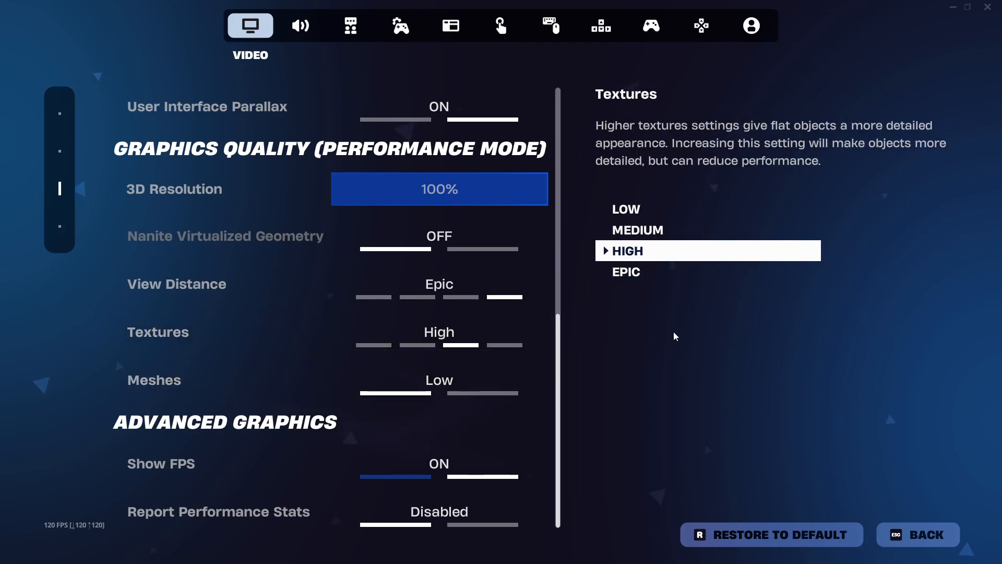
{"action": "left_click", "coordinate": [916, 535]}
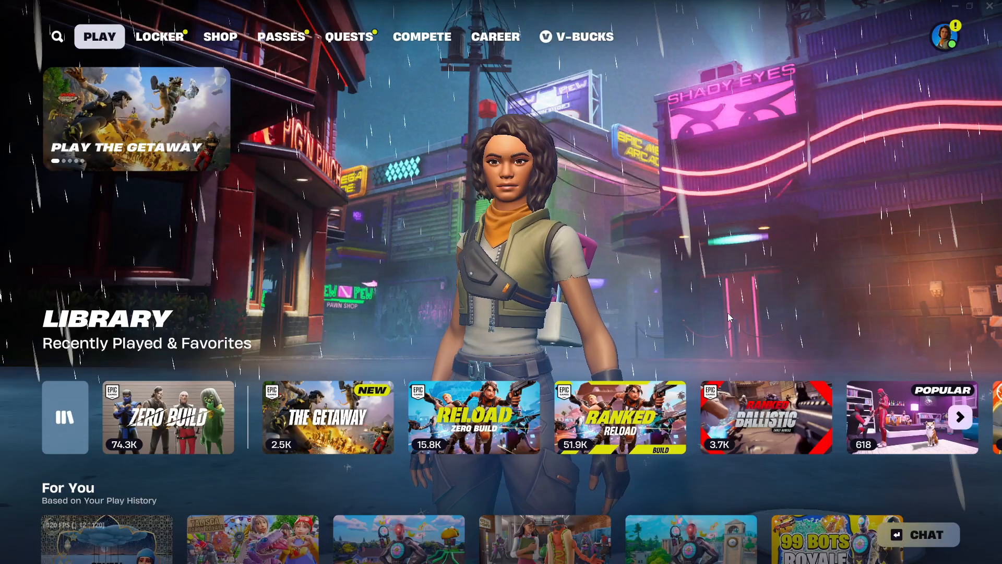